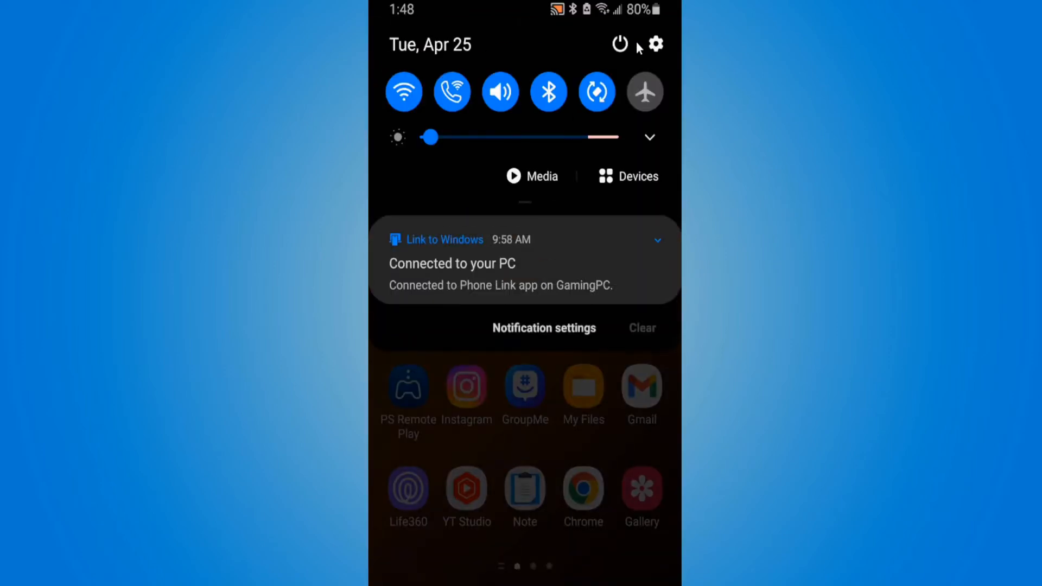
Step: Reach device Settings from the notification shade's gear icon
{"action": "left_click", "coordinate": [654, 45]}
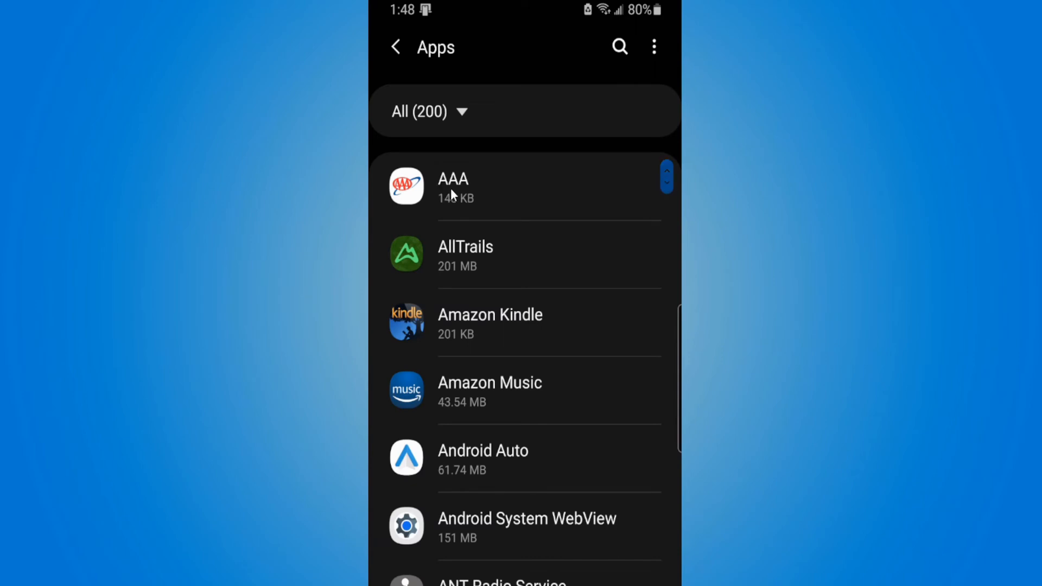
{"action": "mouse_move", "coordinate": [568, 197]}
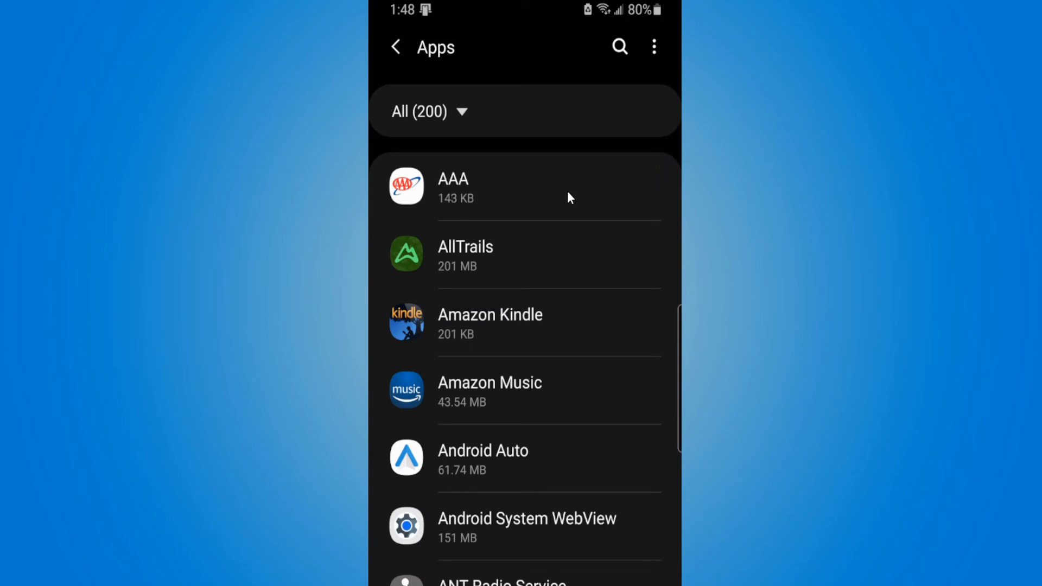
{"action": "mouse_move", "coordinate": [593, 191]}
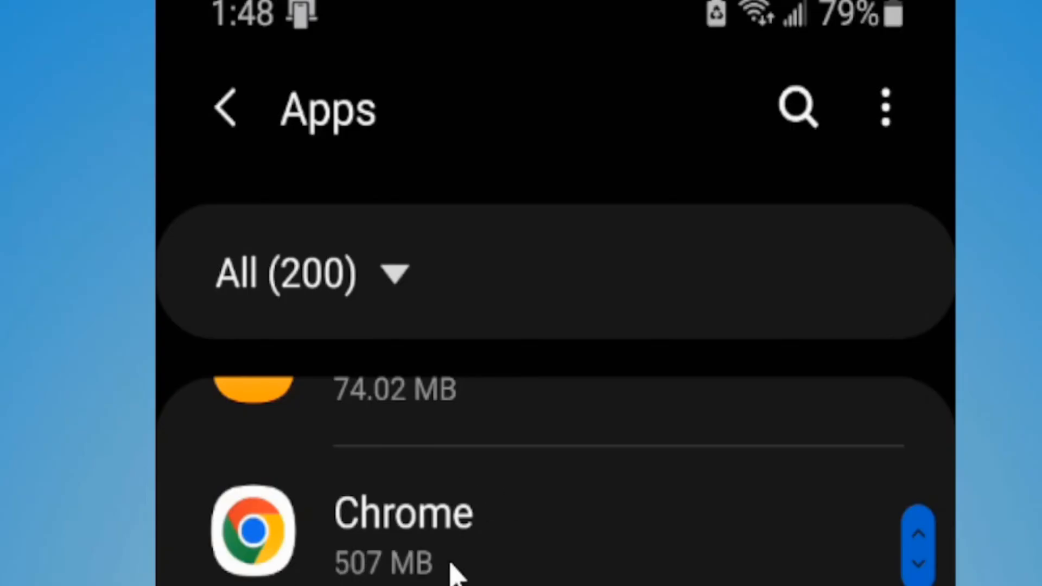
{"action": "mouse_move", "coordinate": [601, 565]}
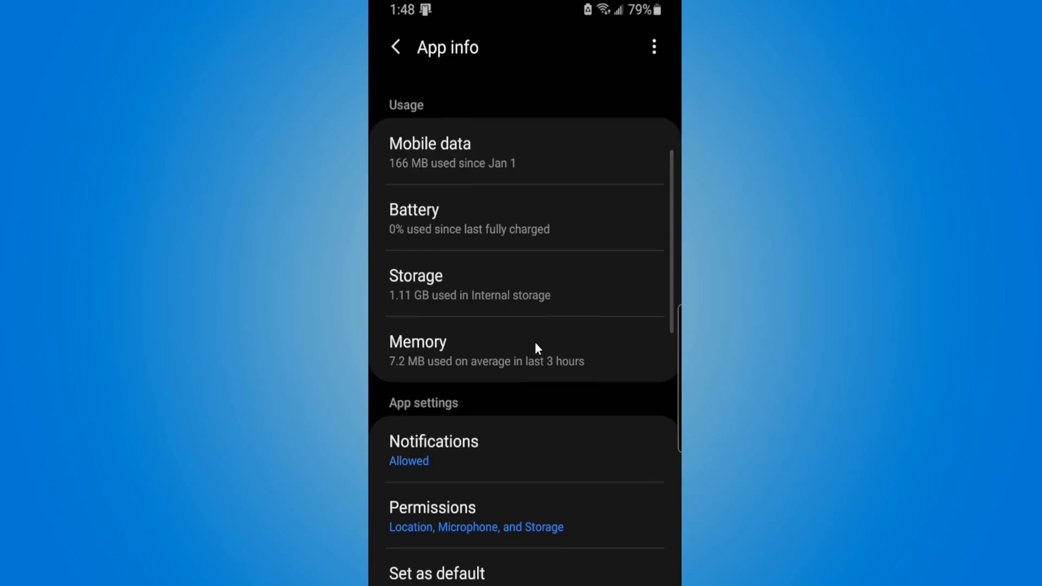
Step: Scroll Chrome's app info to Advanced and bring up its Install unknown apps permission
{"action": "scroll", "scroll_direction": "down", "scroll_amount": 3}
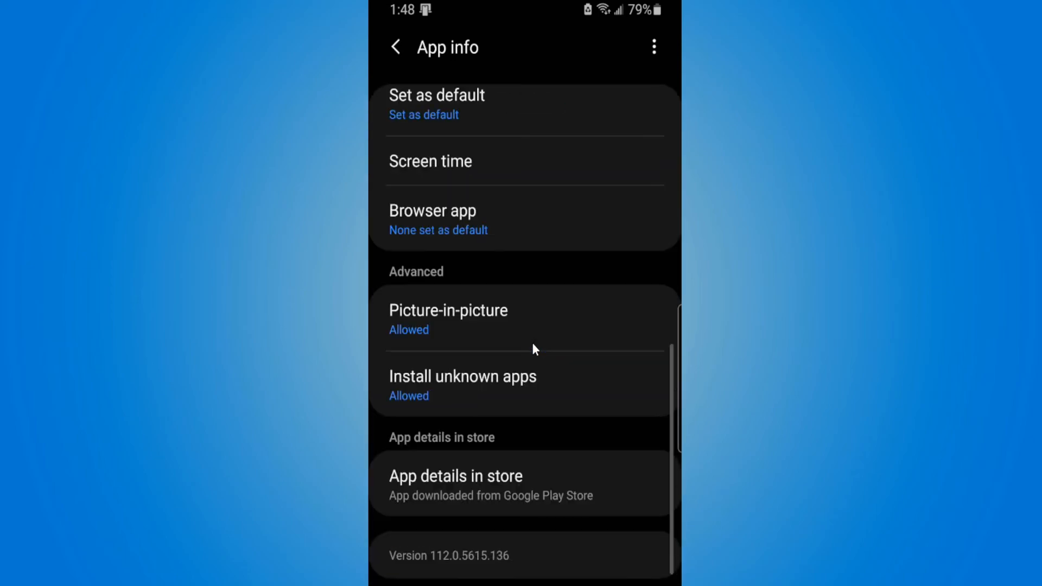
{"action": "mouse_move", "coordinate": [472, 392]}
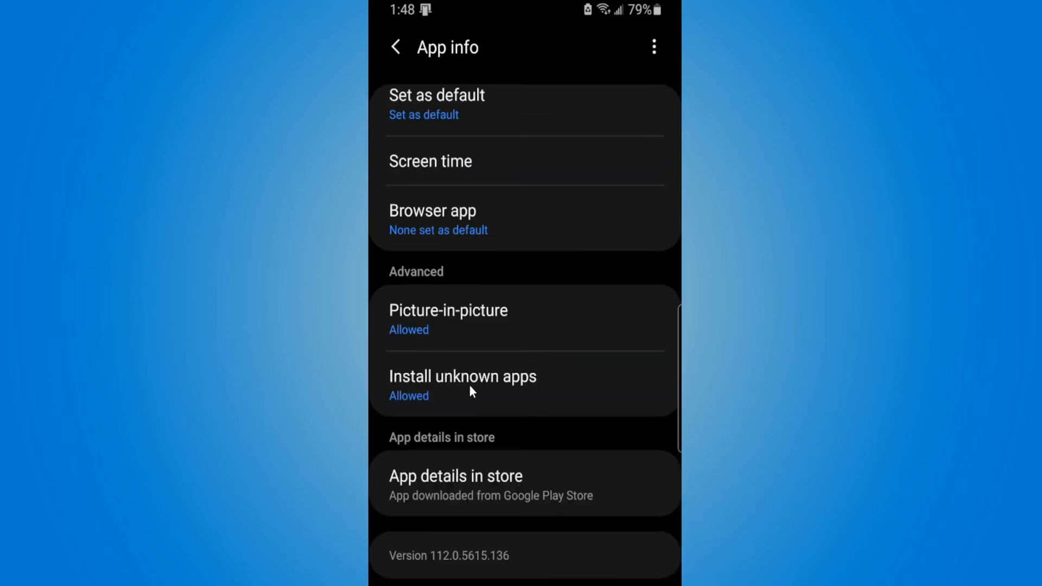
{"action": "left_click", "coordinate": [462, 377]}
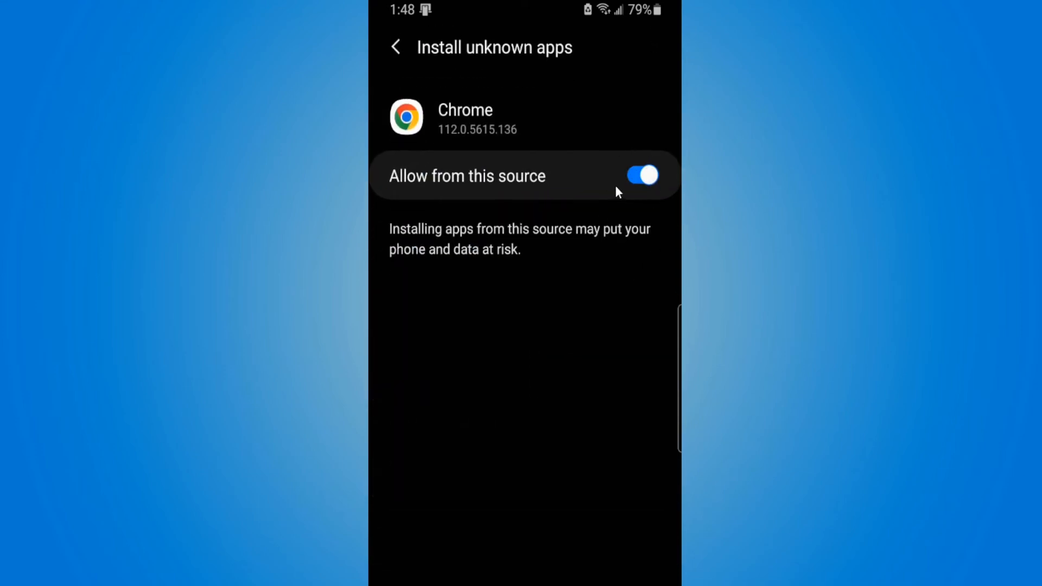
{"action": "mouse_move", "coordinate": [612, 195]}
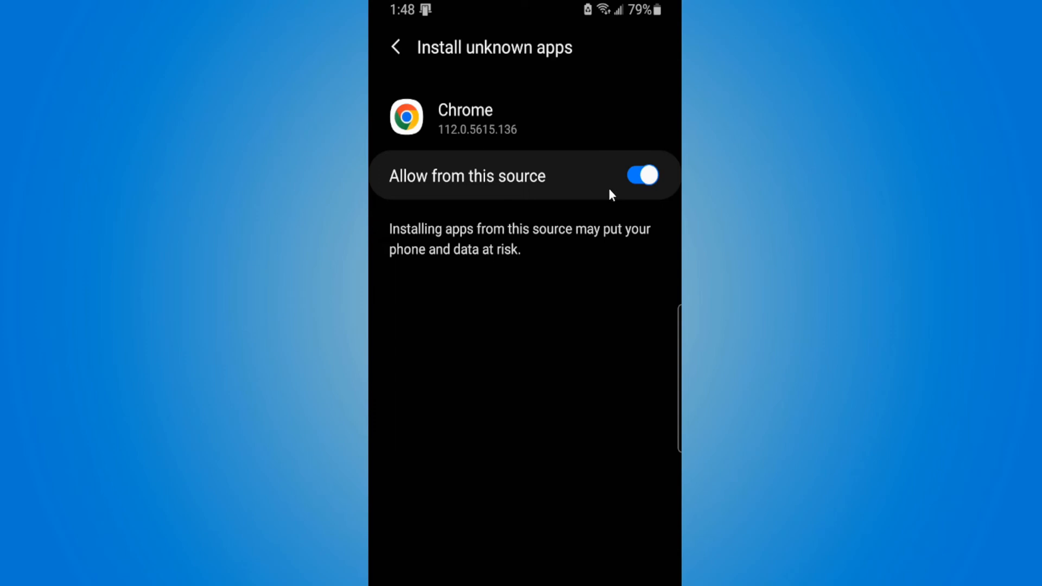
{"action": "mouse_move", "coordinate": [592, 548]}
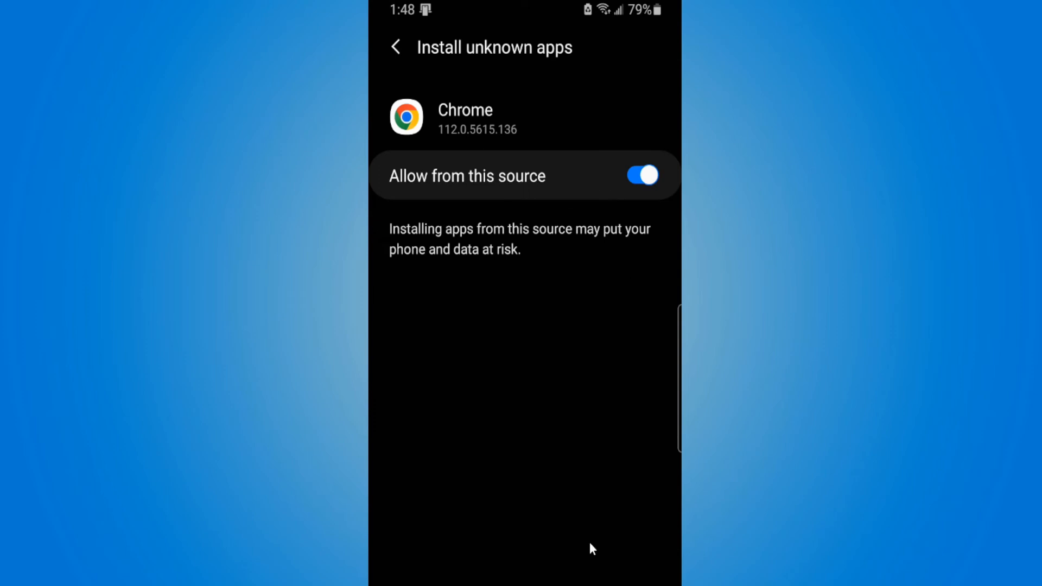
{"action": "mouse_move", "coordinate": [630, 559]}
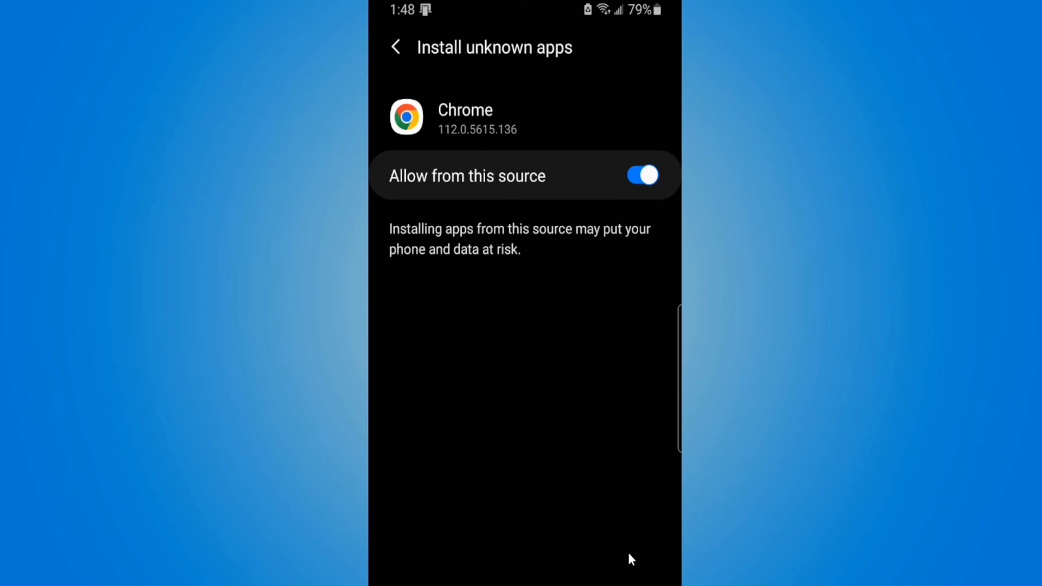
Step: Leave Allow from this source on and return to Chrome's App info page
{"action": "left_click", "coordinate": [395, 47]}
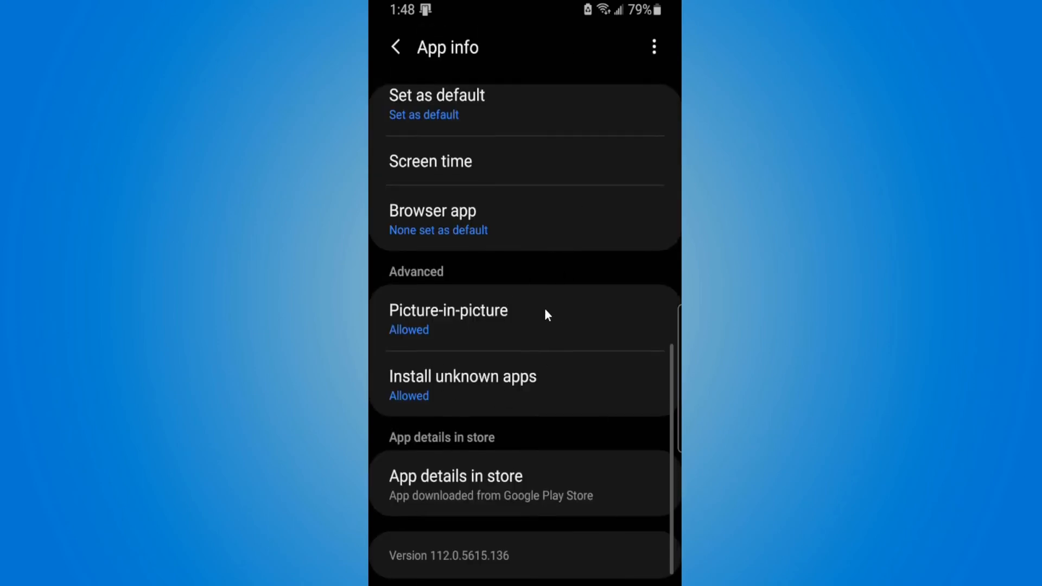